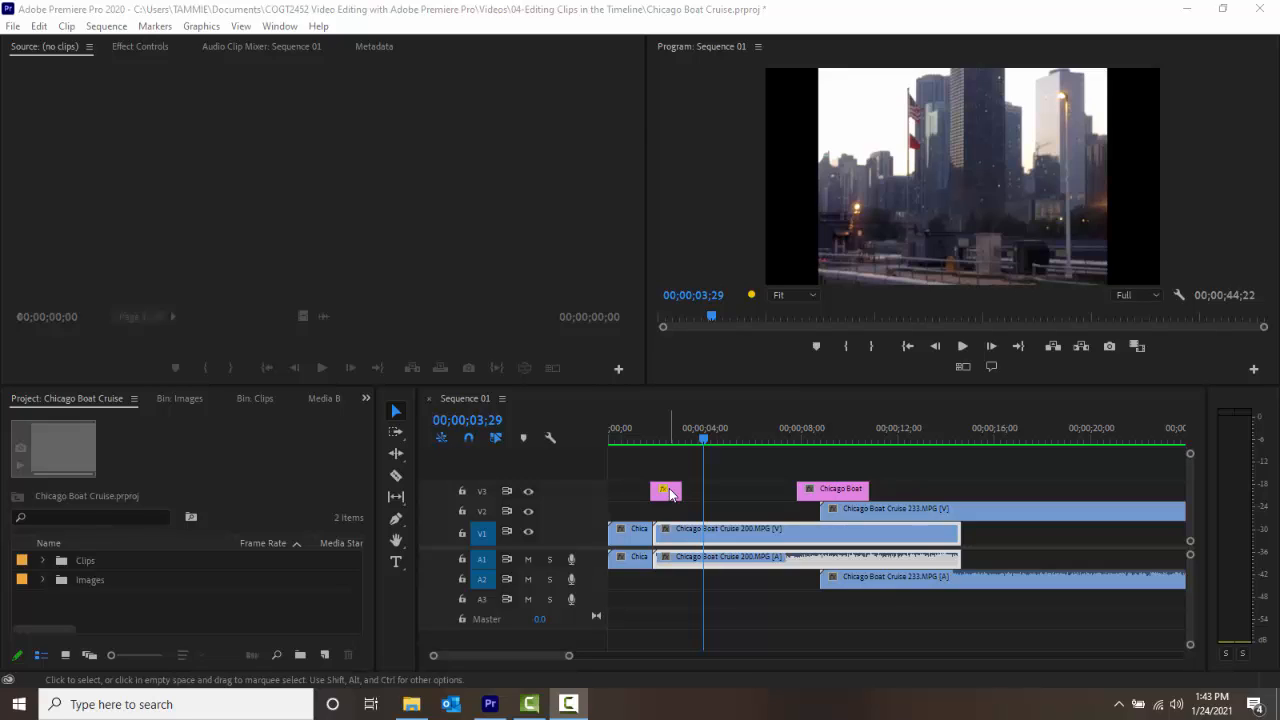
mouse_move(758, 527)
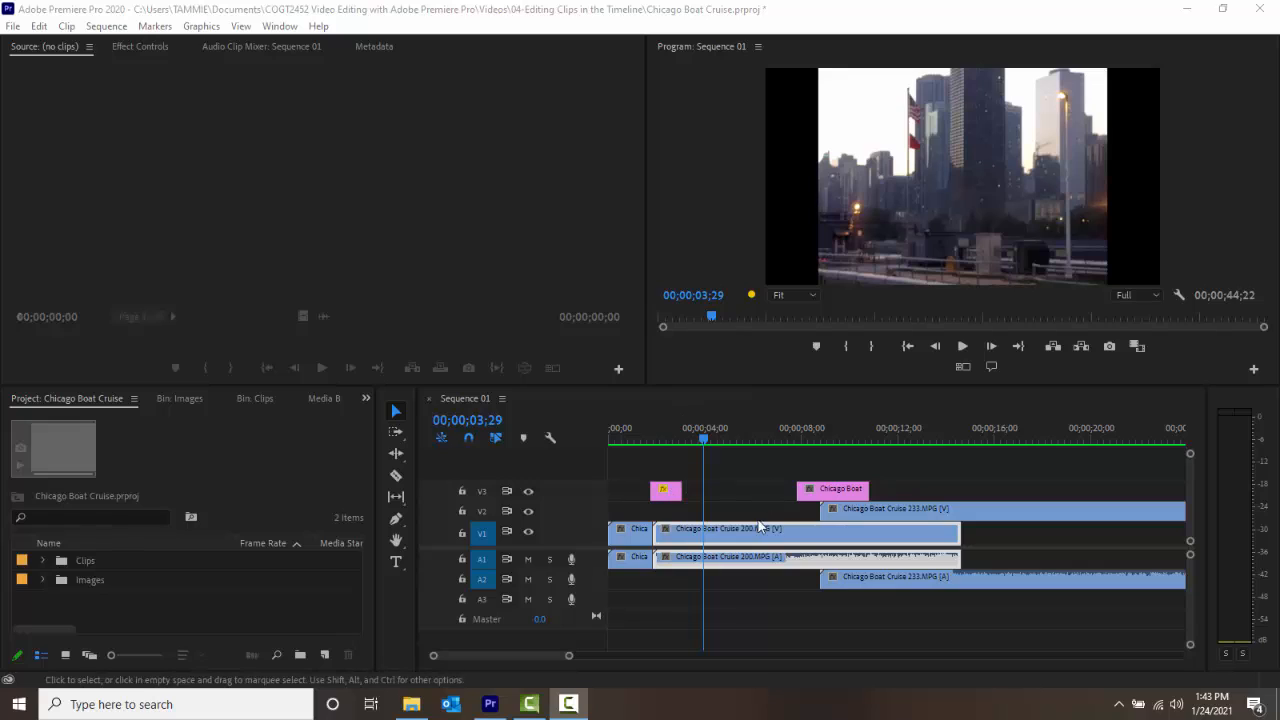
mouse_move(700, 562)
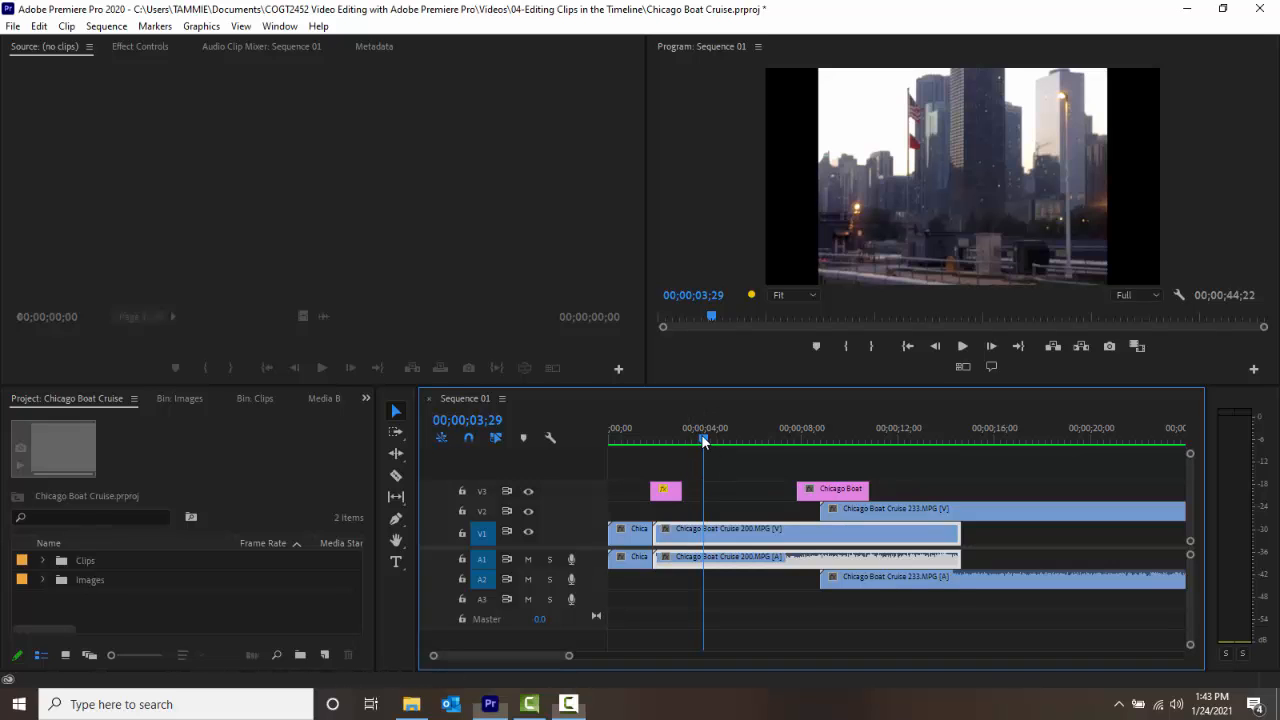
Step: Park the playhead at 00;00;03;25 using the timeline ruler
left_click(710, 440)
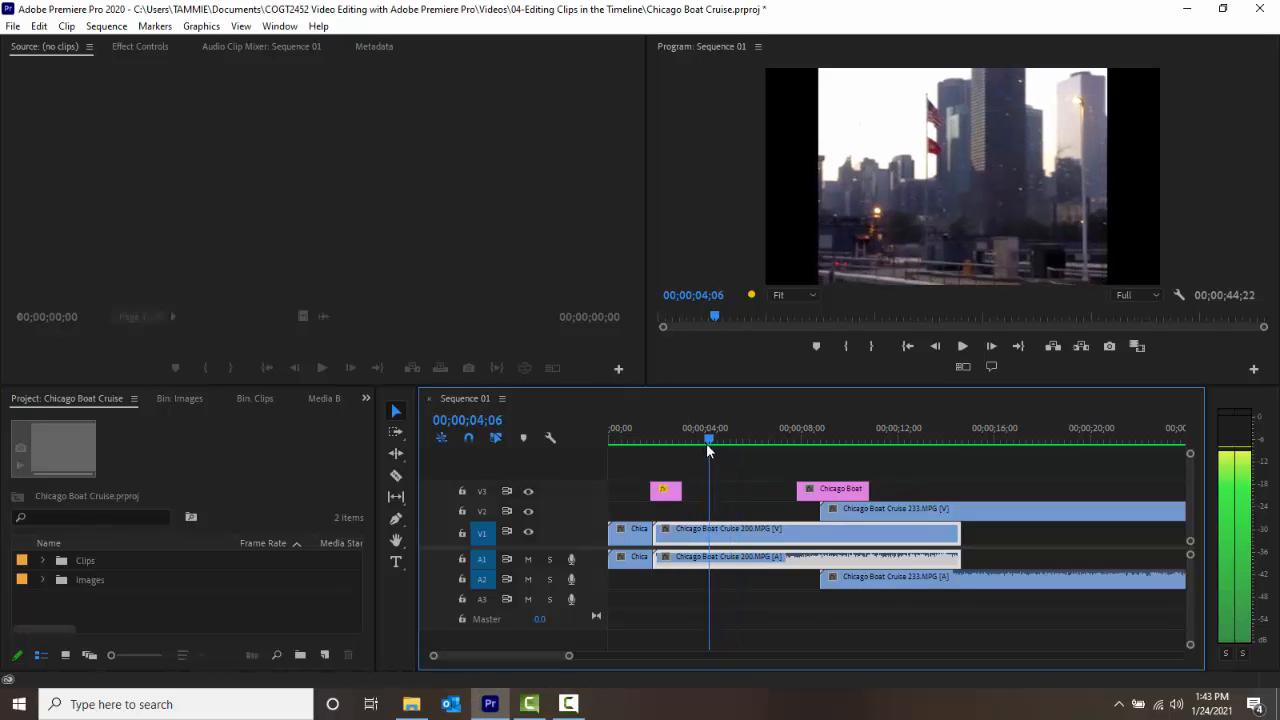
left_click(700, 440)
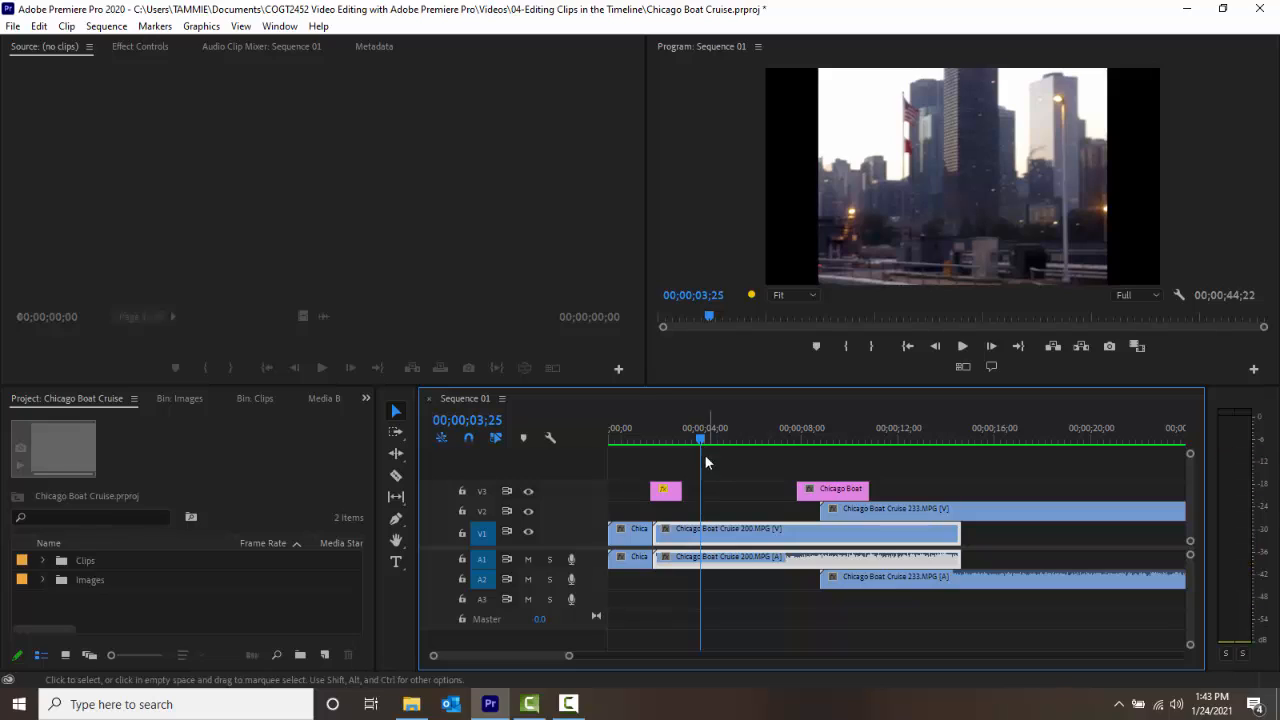
mouse_move(730, 517)
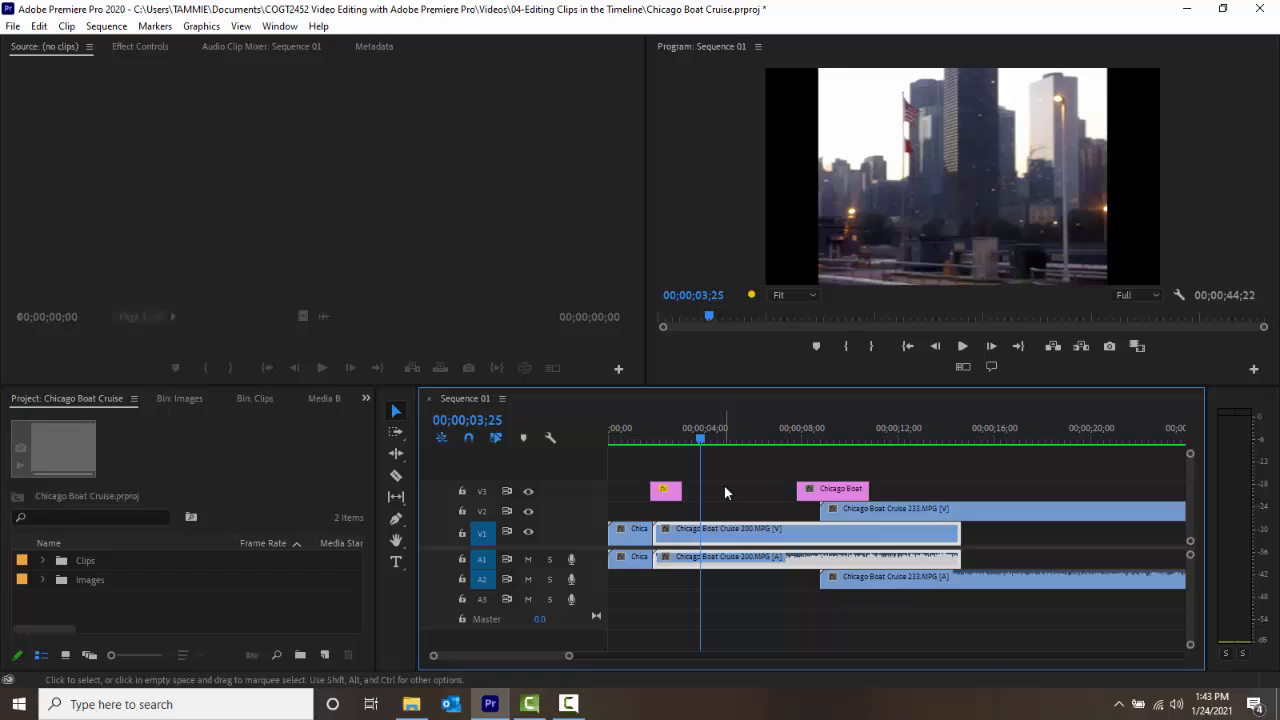
mouse_move(822, 388)
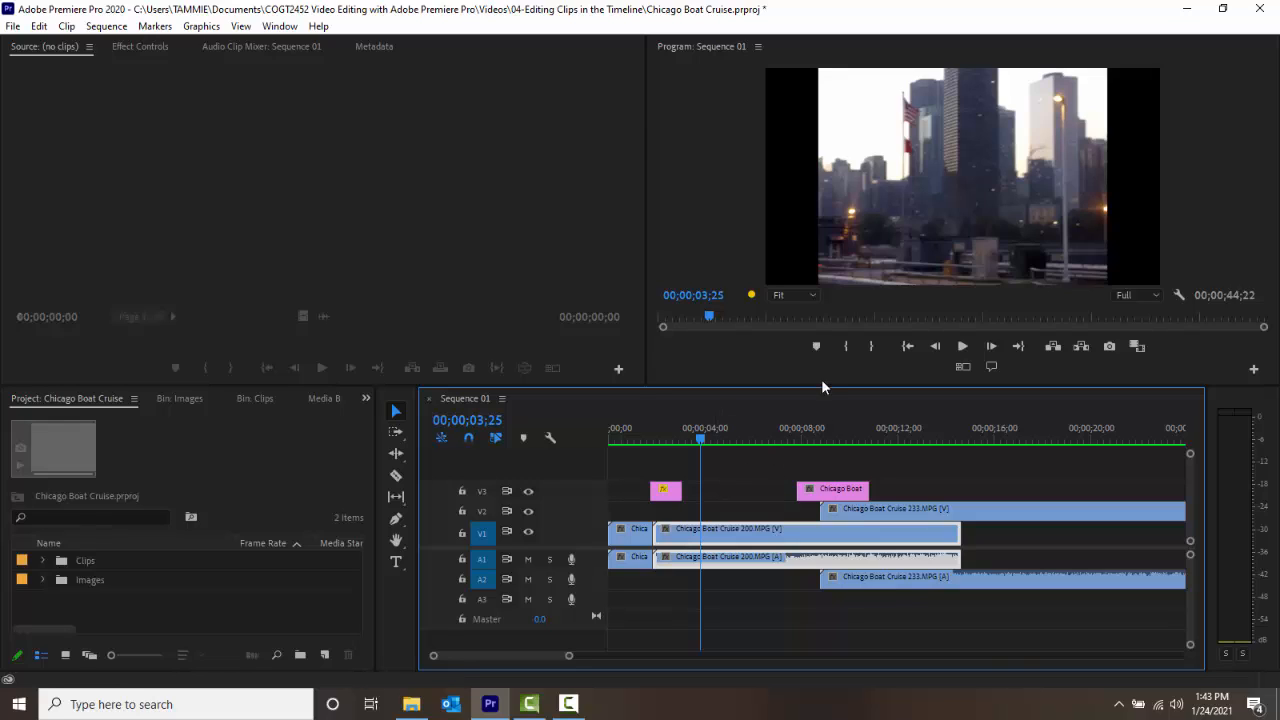
mouse_move(846, 346)
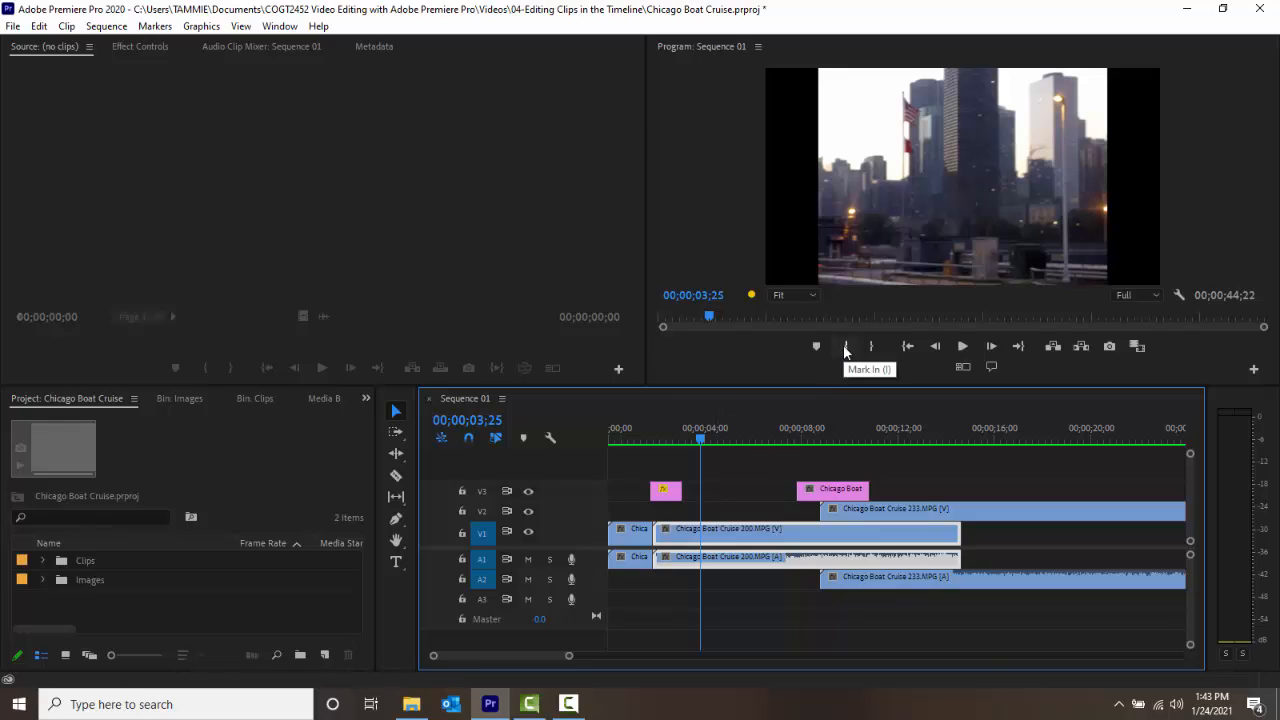
Step: Mark In at 00;00;03;25 for the span ending at 00;00;05;10
left_click(816, 346)
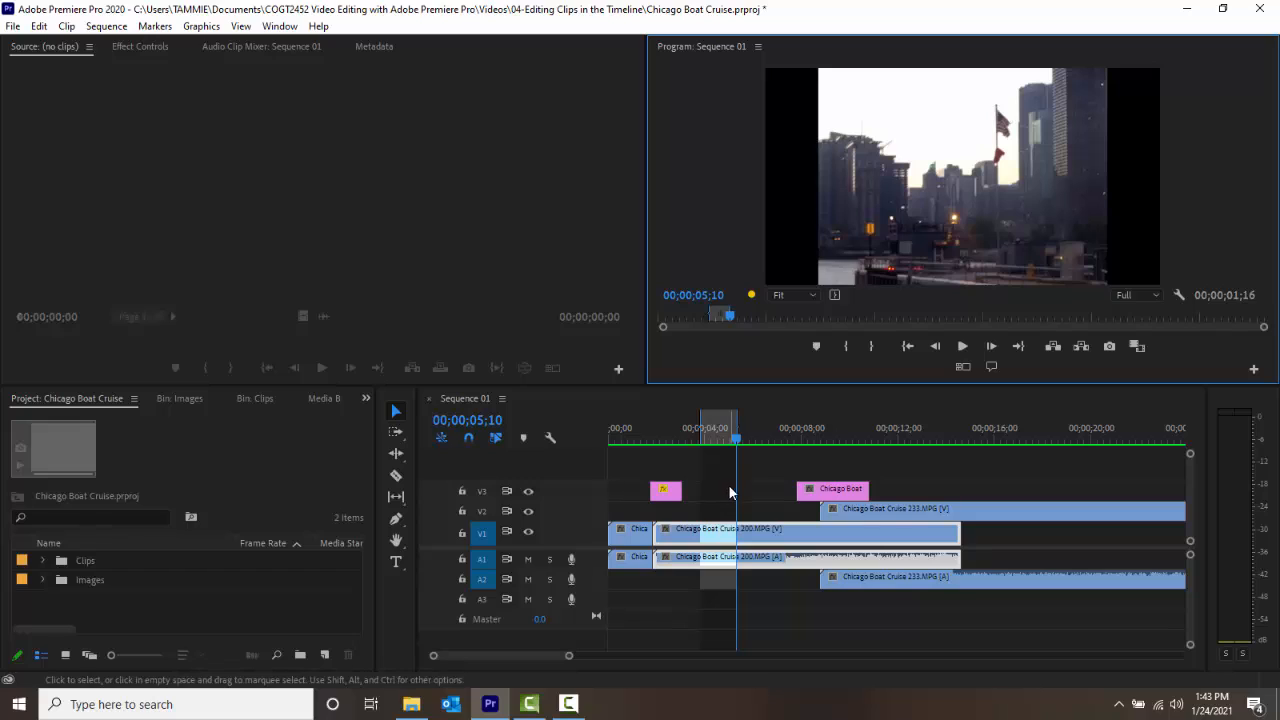
mouse_move(715, 510)
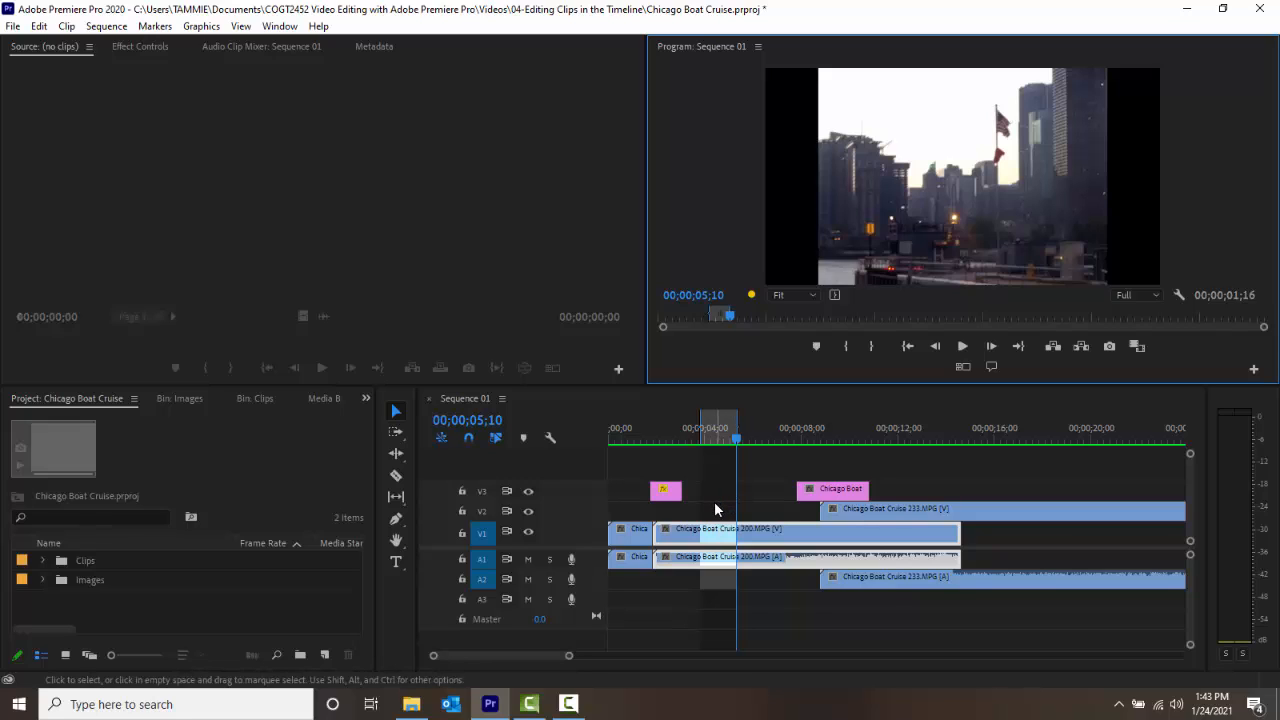
mouse_move(790, 452)
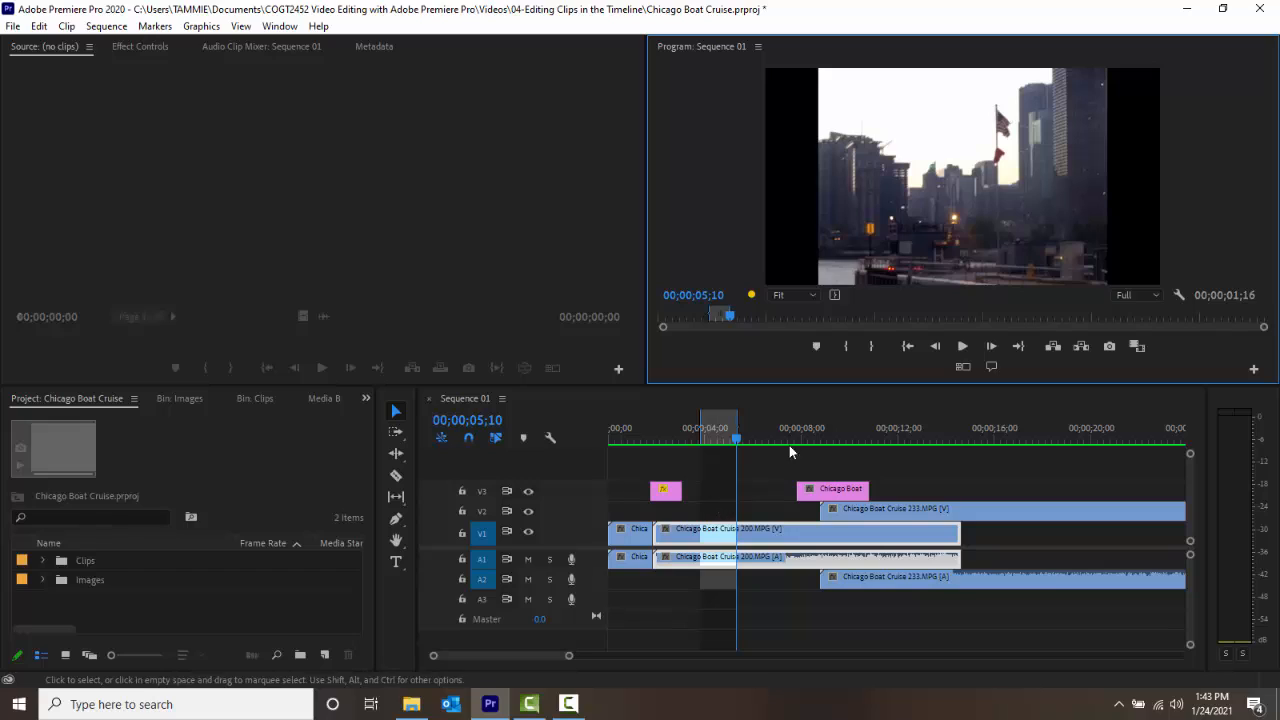
mouse_move(1075, 352)
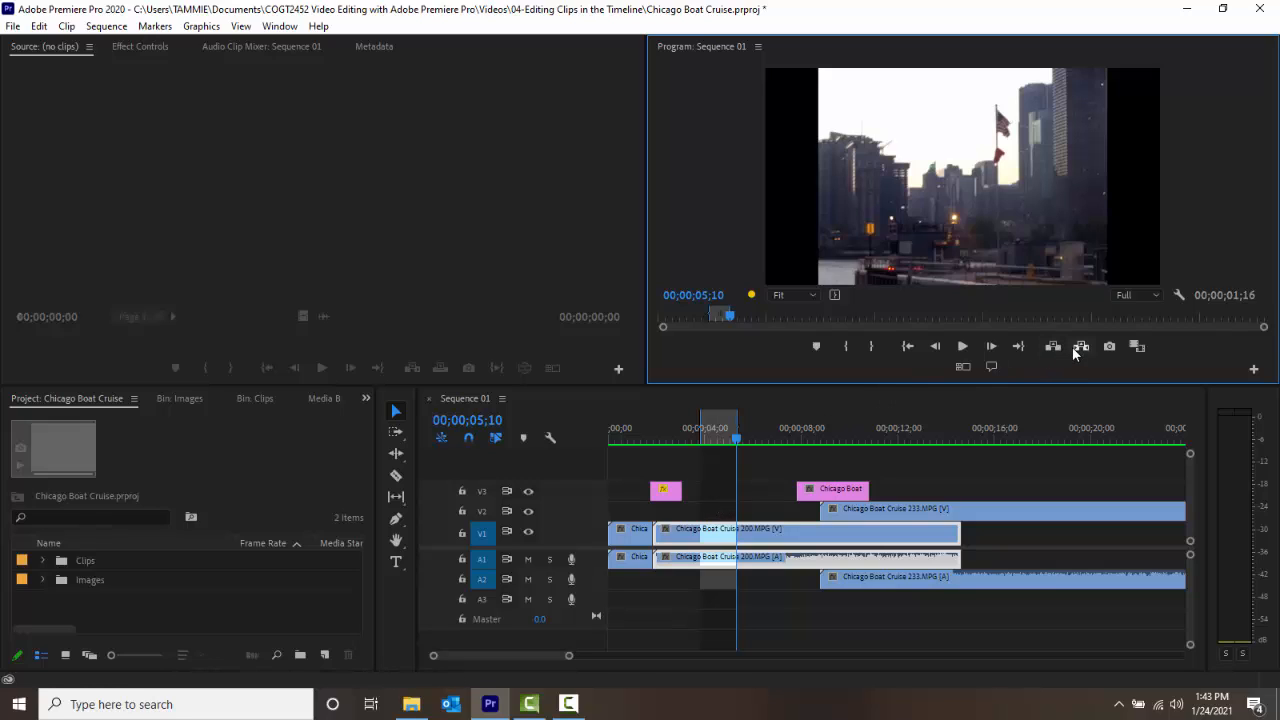
mouse_move(1081, 346)
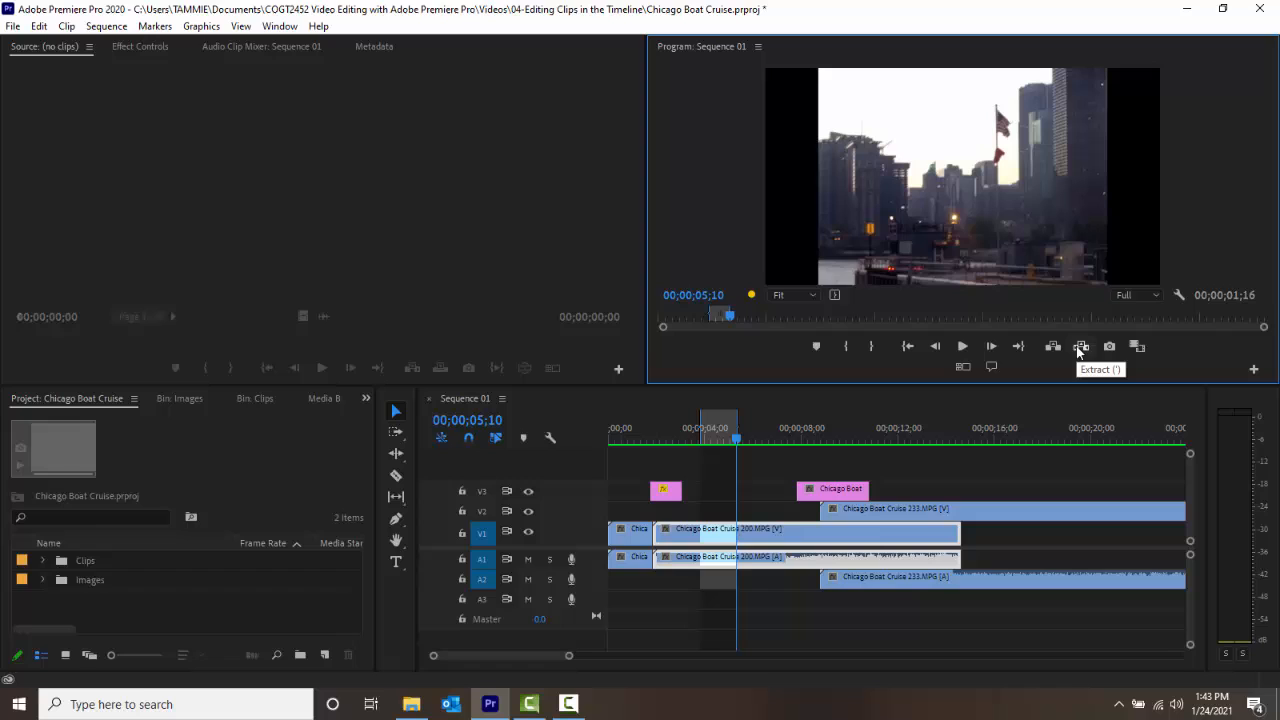
Step: Extract the In/Out range, leaving a 00;00;43;06 sequence with no gap
left_click(1081, 346)
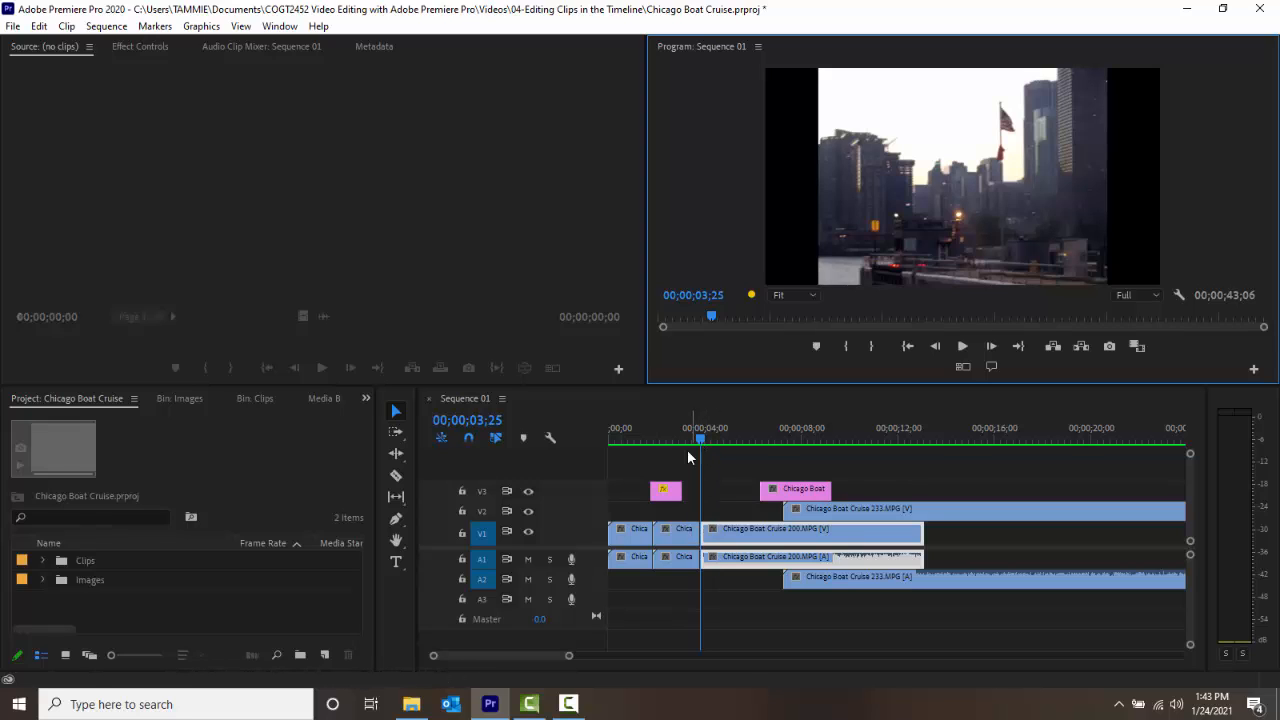
mouse_move(820, 507)
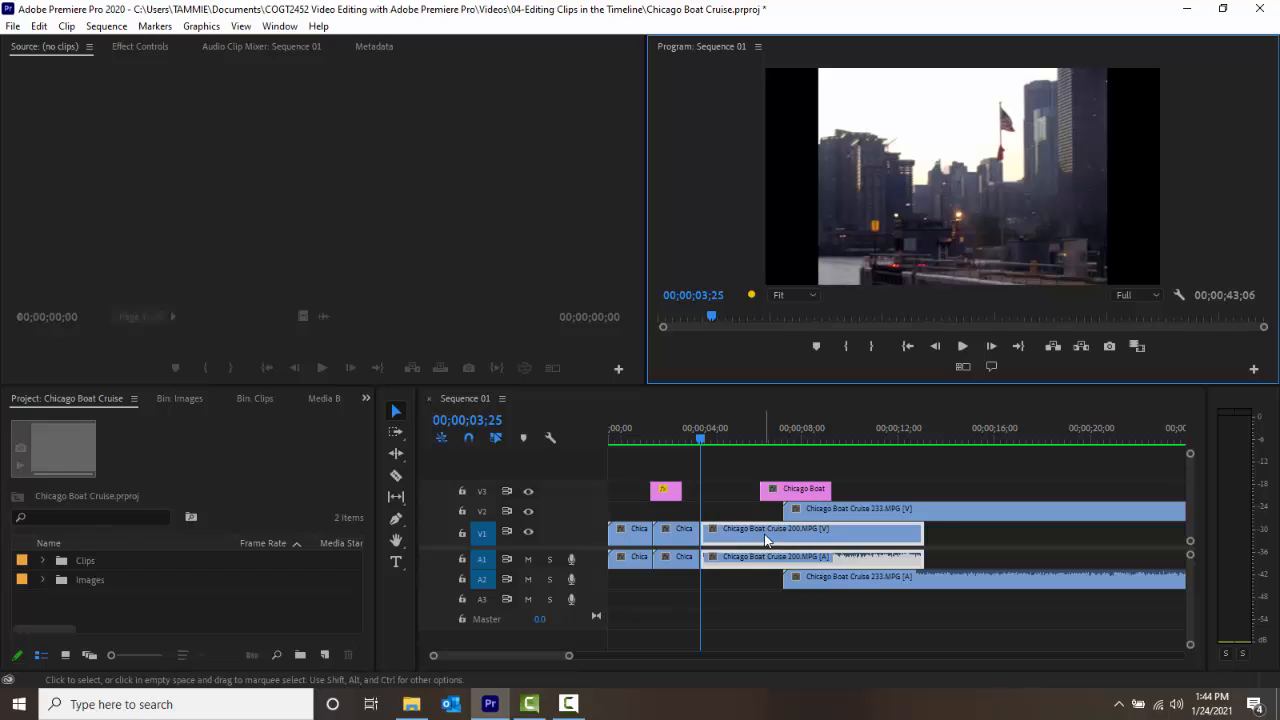
mouse_move(765, 535)
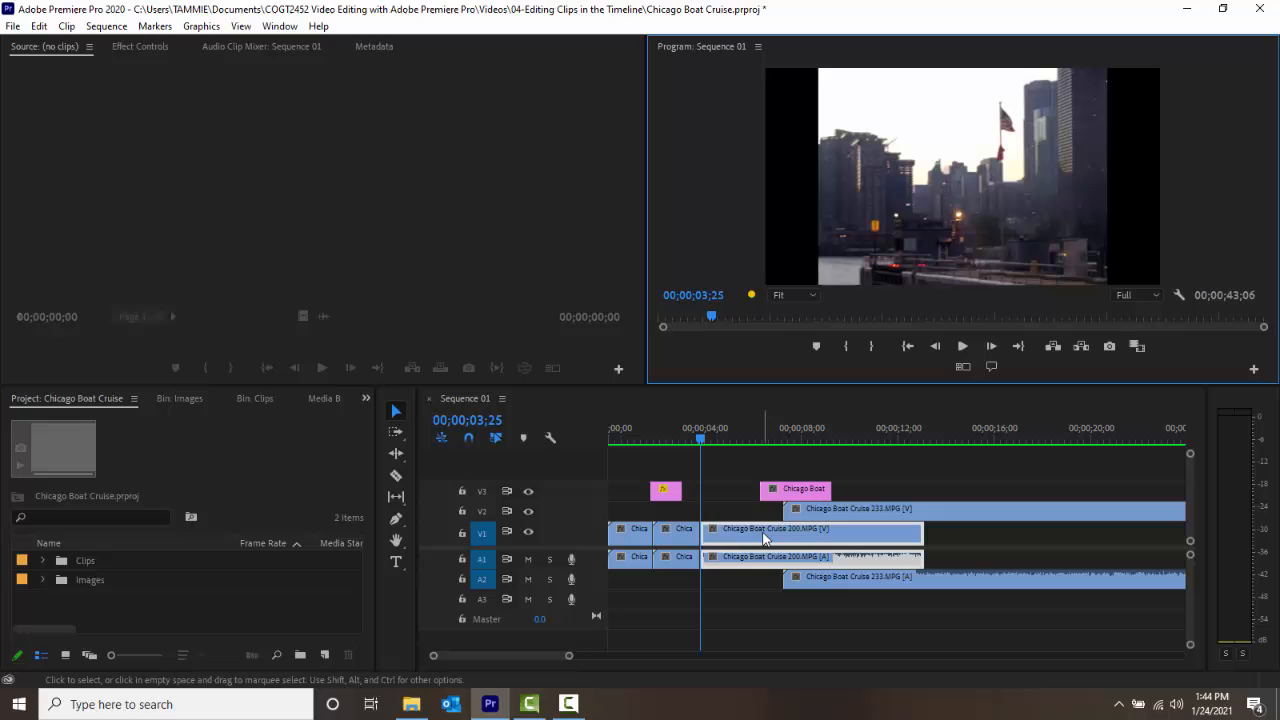
mouse_move(770, 556)
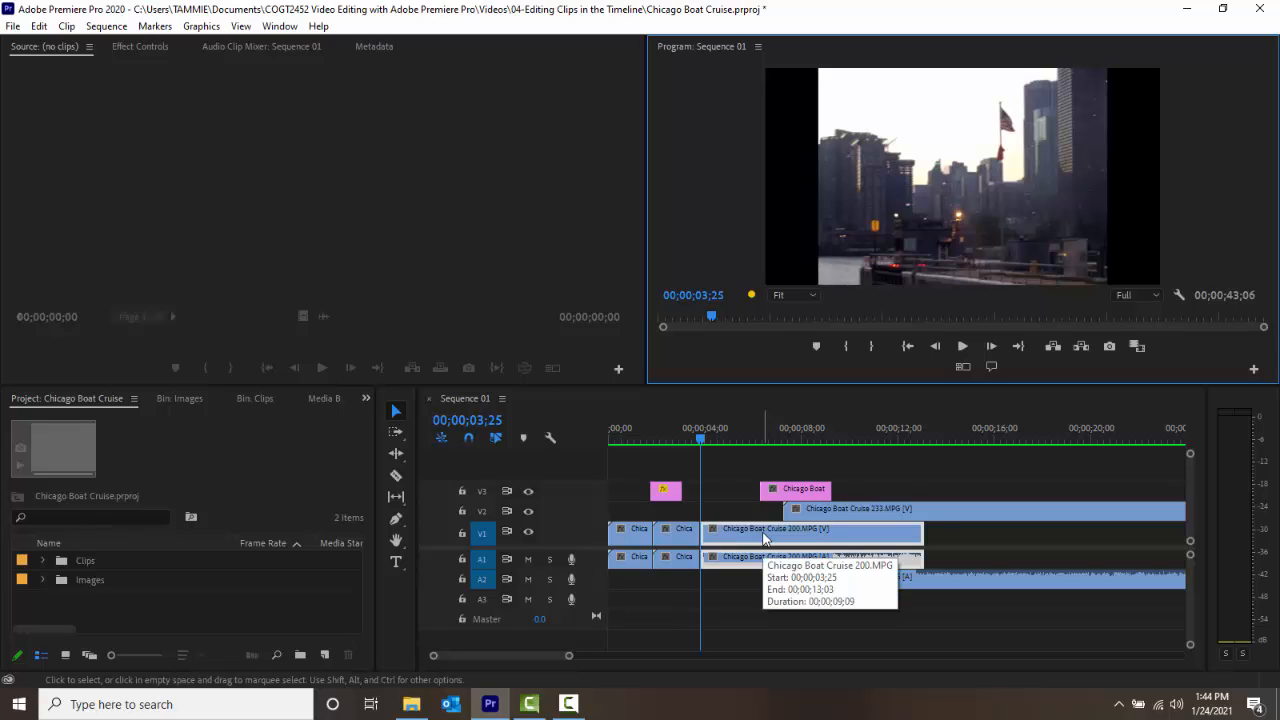